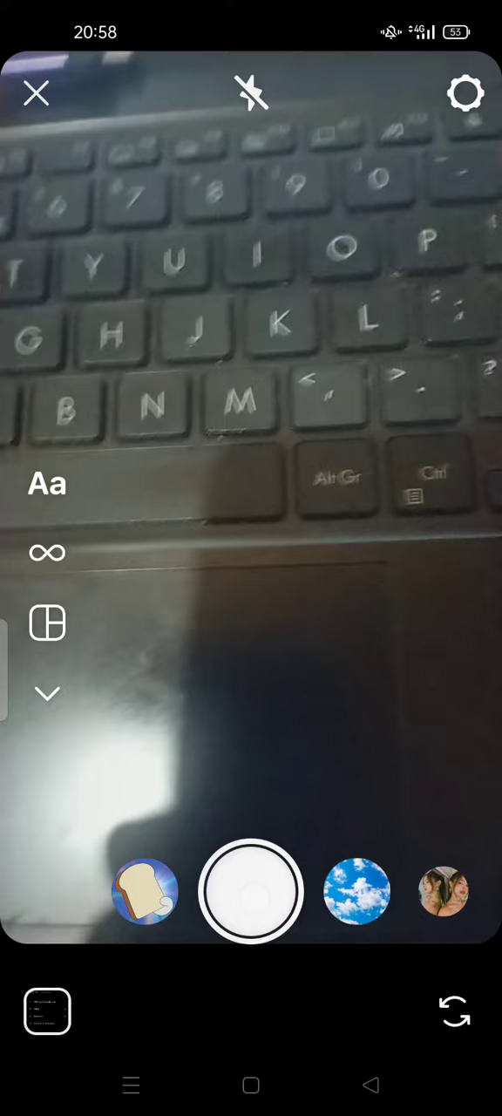
- Capture a story photo of the keyboard with the shutter
left_click(36, 94)
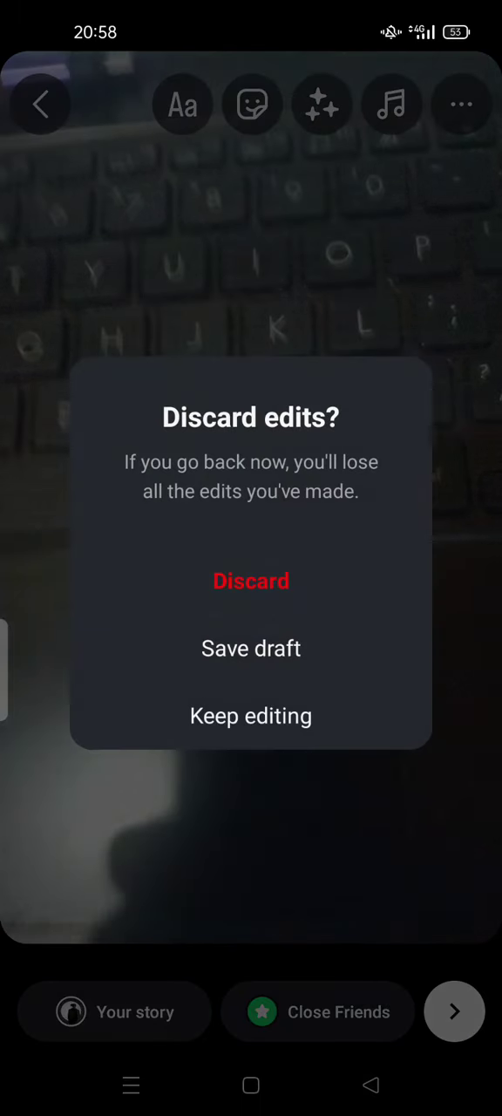
- Discard the first photo so it can be retaken with the USB drive
left_click(251, 582)
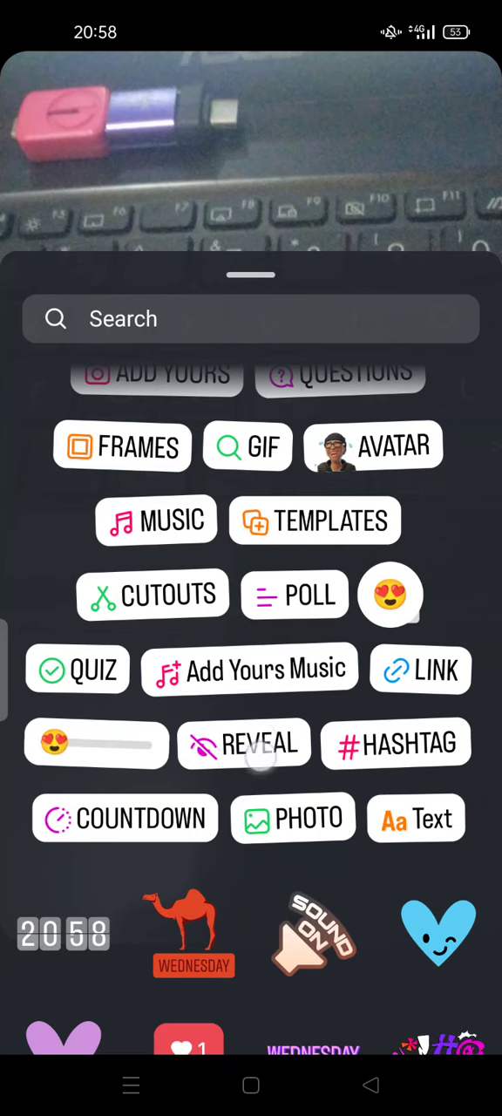
- Add the Reveal sticker to the USB drive story photo, blurring it
left_click(244, 742)
type("Un")
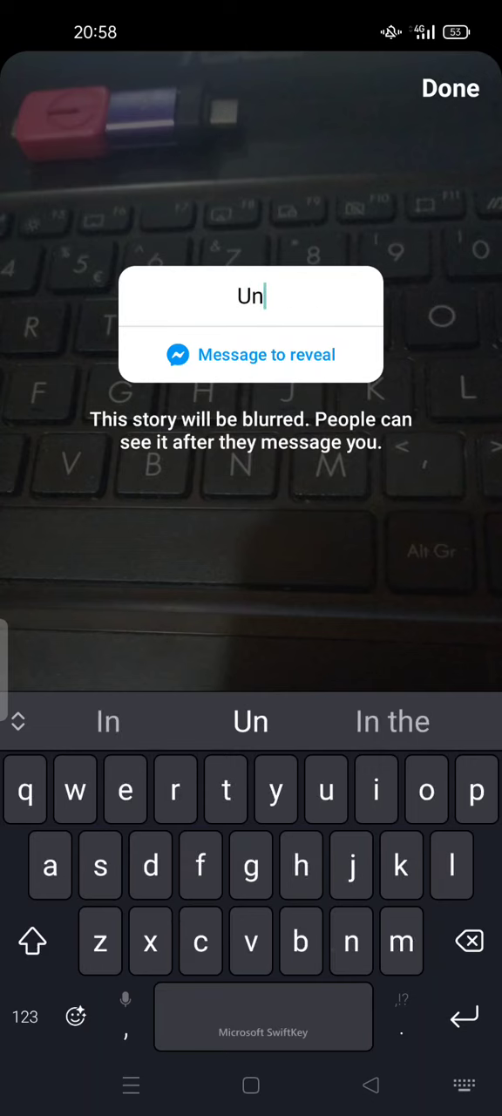
- Label the Reveal sticker 'Unimportant but important' using keyboard suggestions and finish editing
type("imp")
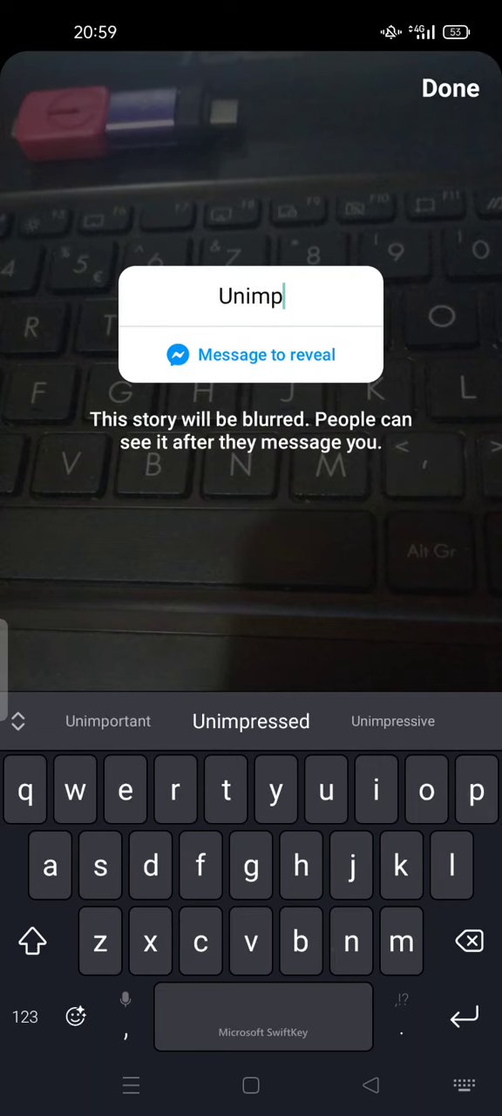
left_click(108, 722)
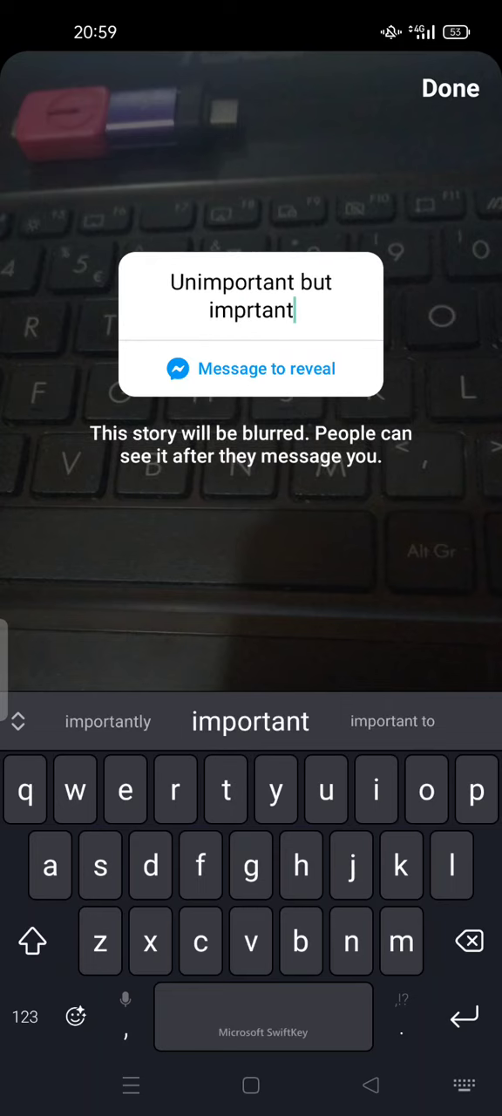
left_click(251, 722)
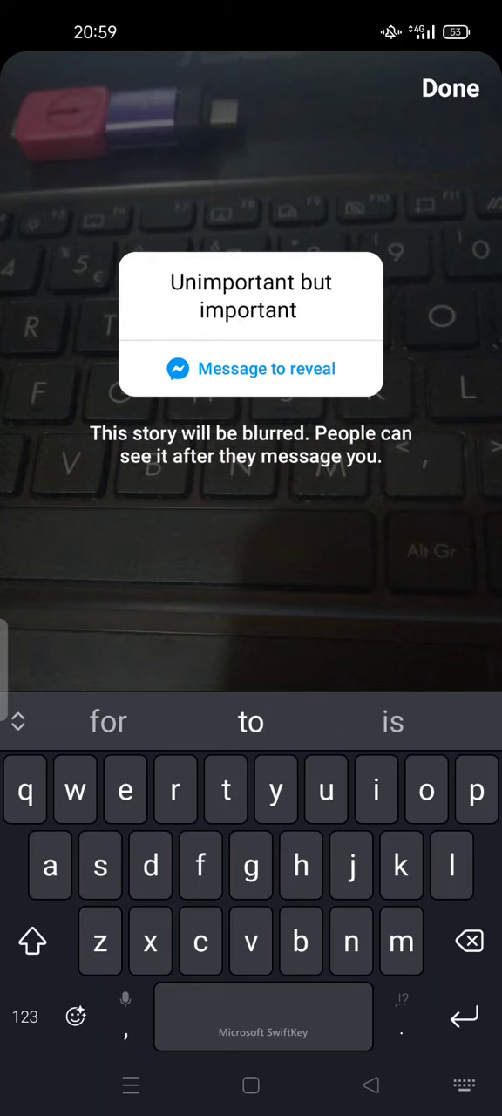
left_click(450, 87)
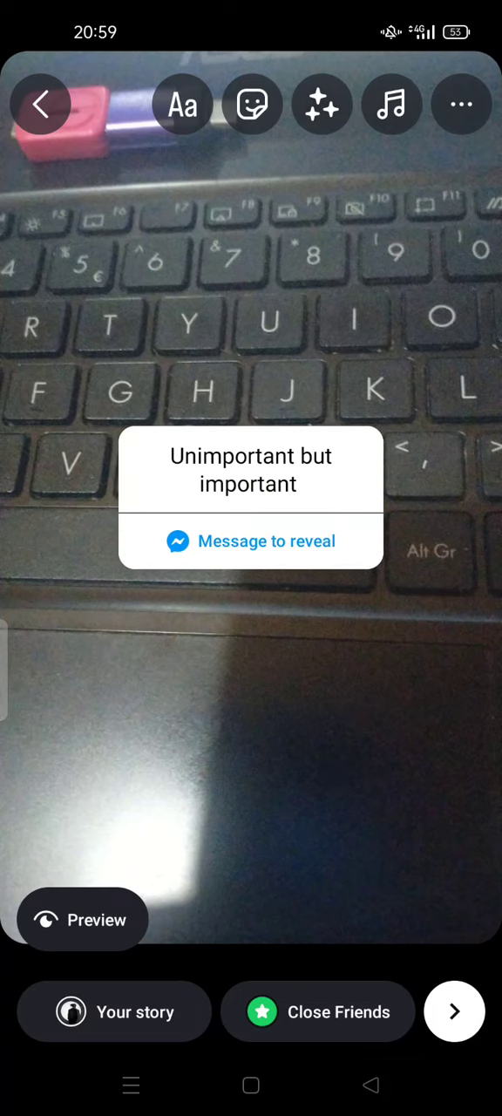
- Preview the story as the blurred view non-messaging viewers would see
left_click(83, 918)
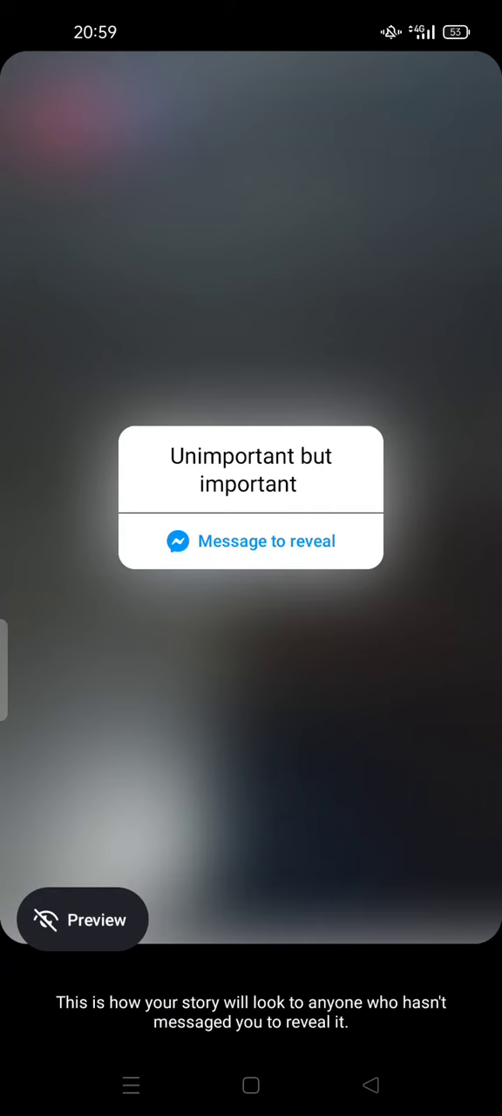